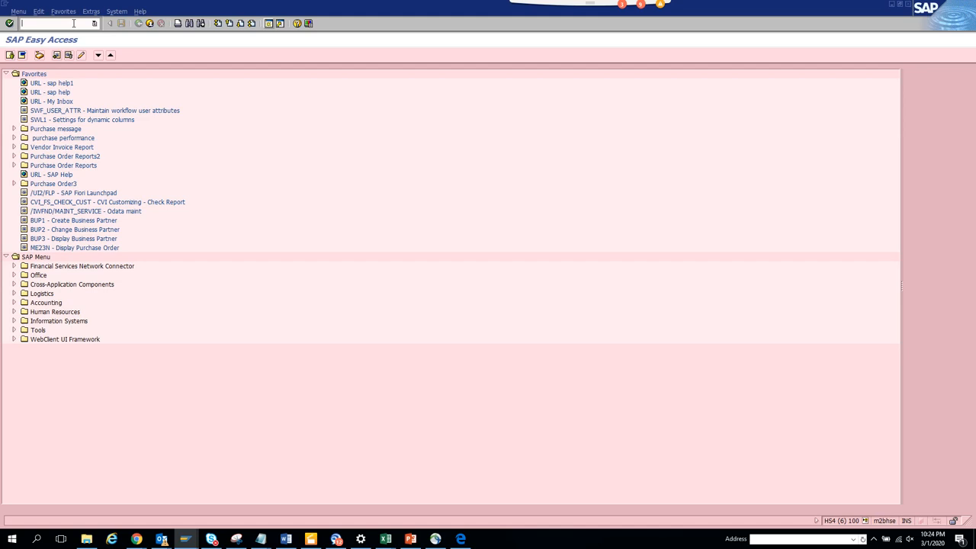
Bring up the Data Browser selection screen for table HRS1000, picked from the history list
type("se11")
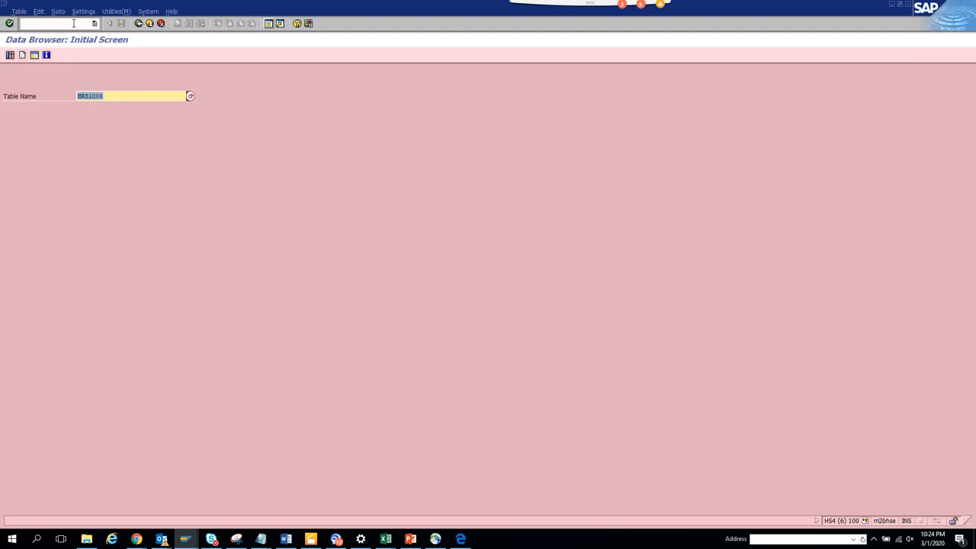
type("hrs")
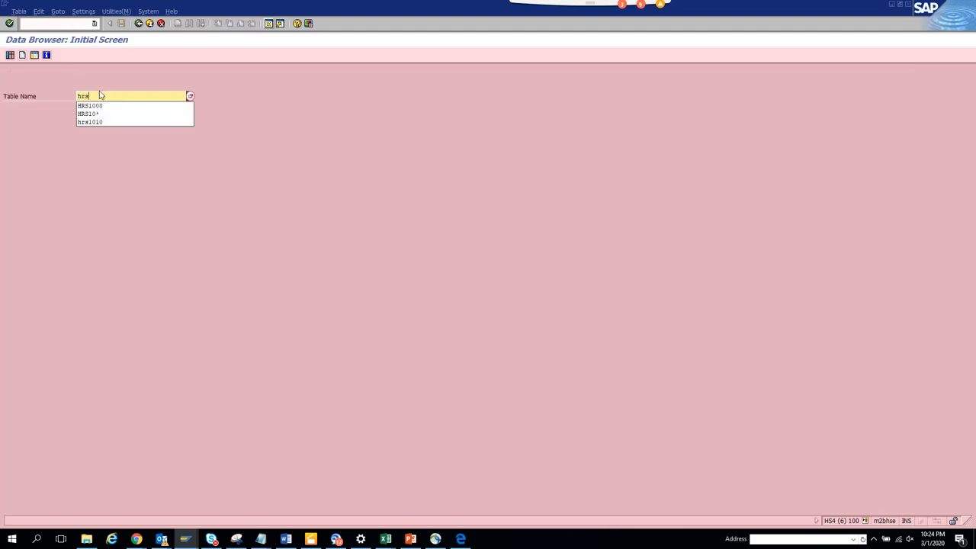
left_click(90, 105)
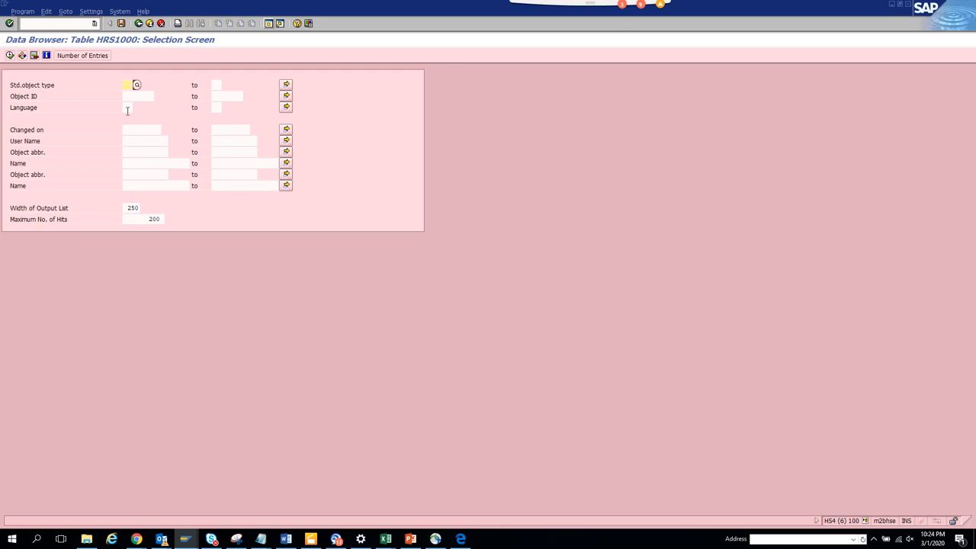
Restrict the selection to object type WS, language EN, output list width 9999
type("HS")
left_click(130, 108)
type("EN")
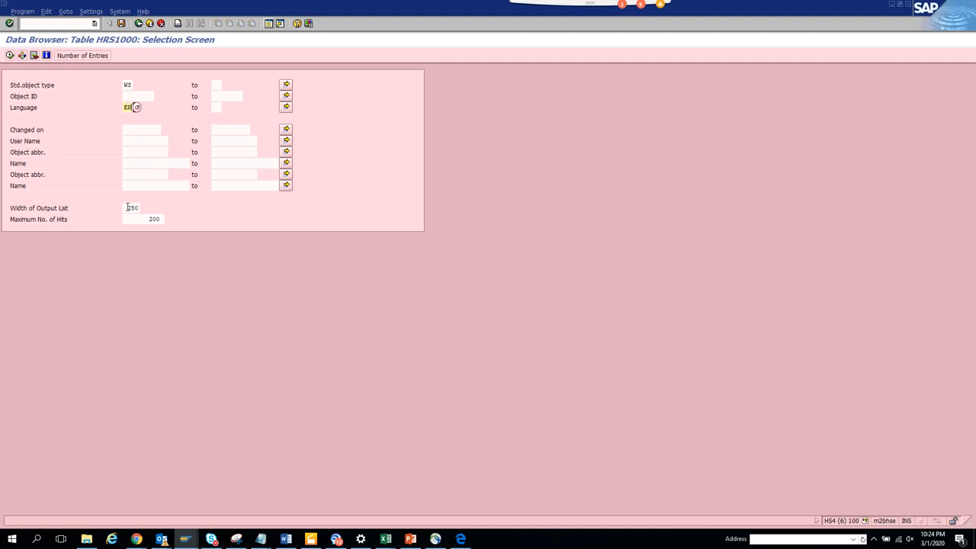
type("9999")
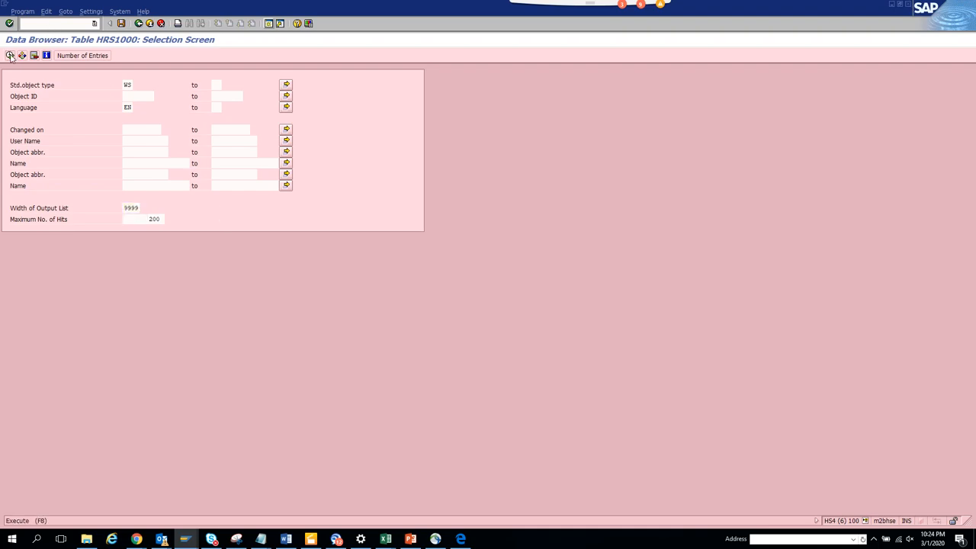
Execute the selection and reload without the 200-hit limit to list all 1,784 WS entries
left_click(10, 55)
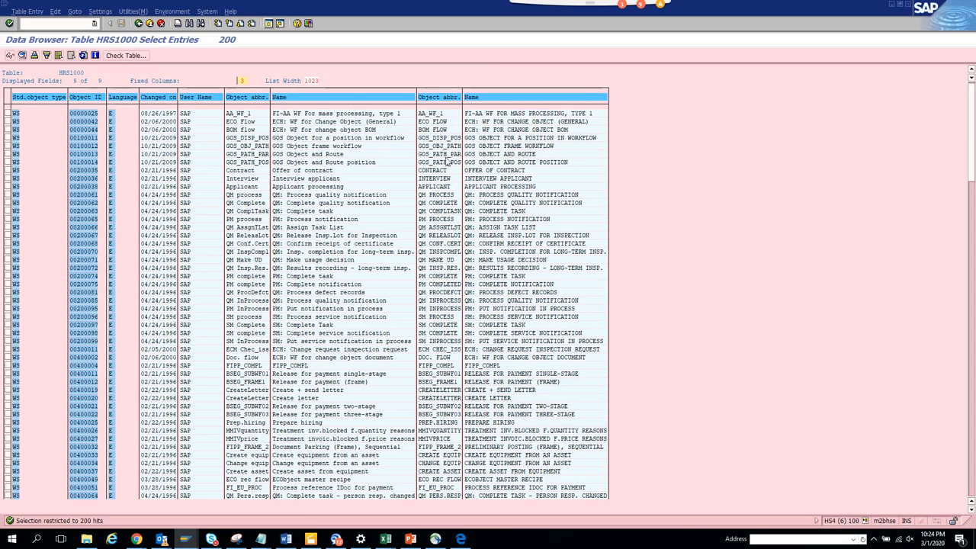
mouse_move(381, 204)
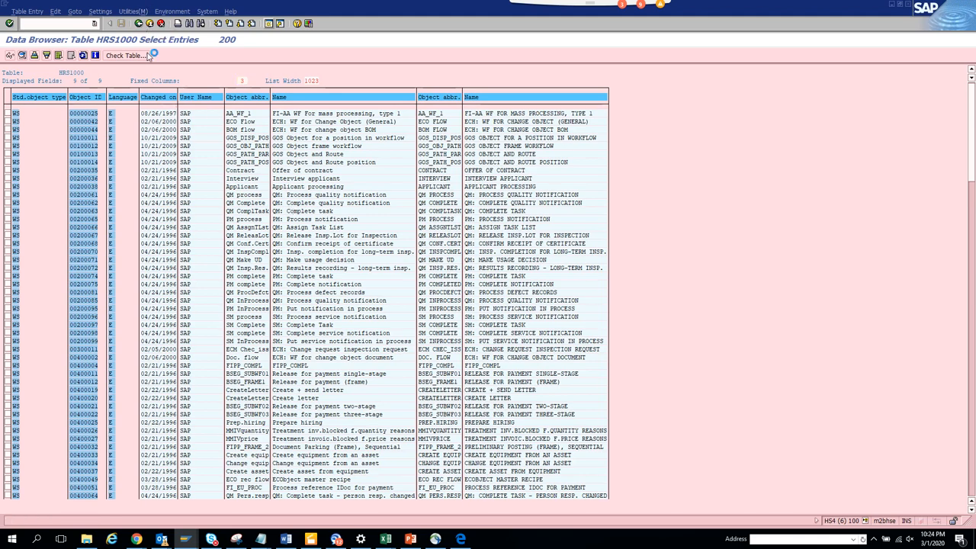
left_click(10, 23)
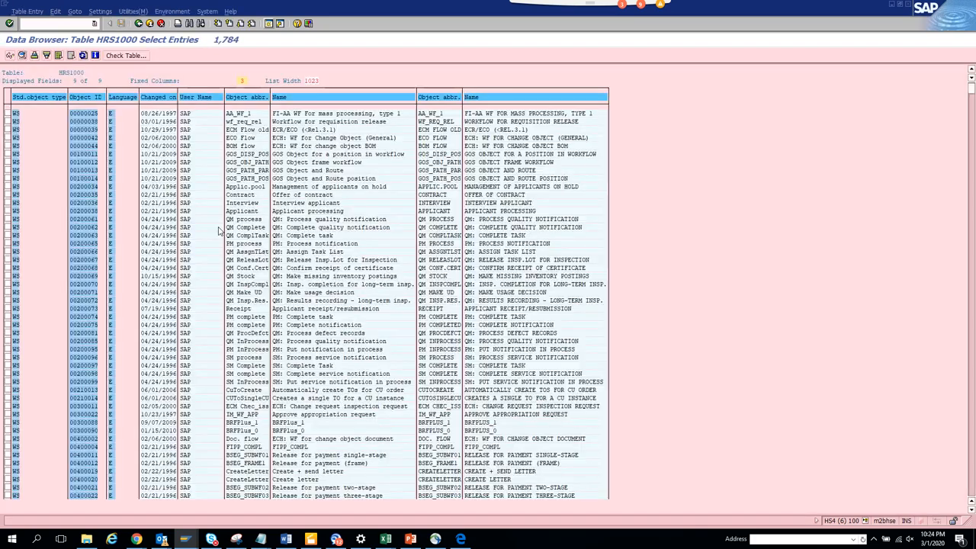
mouse_move(494, 232)
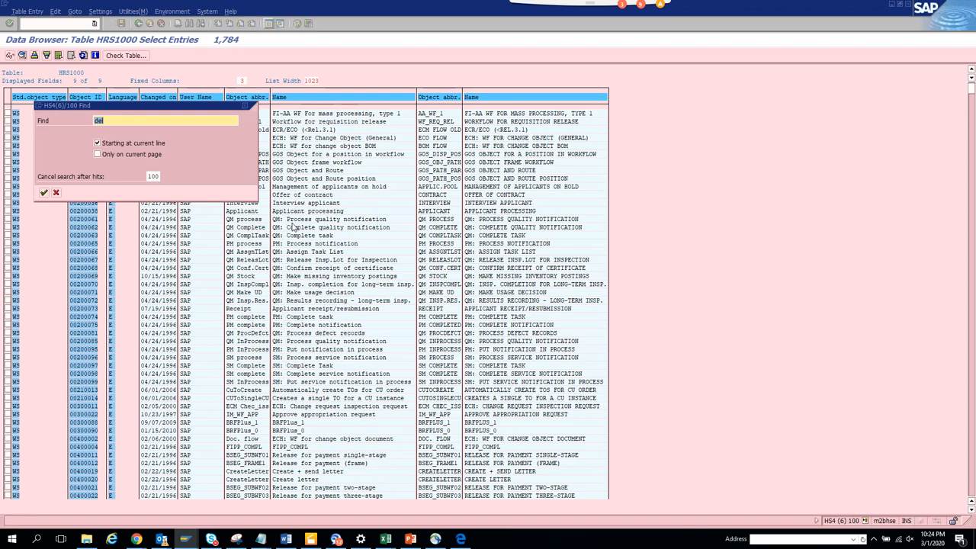
Search the list for HR, finding 75 matching tasks, then dismiss the hit list
type("HR")
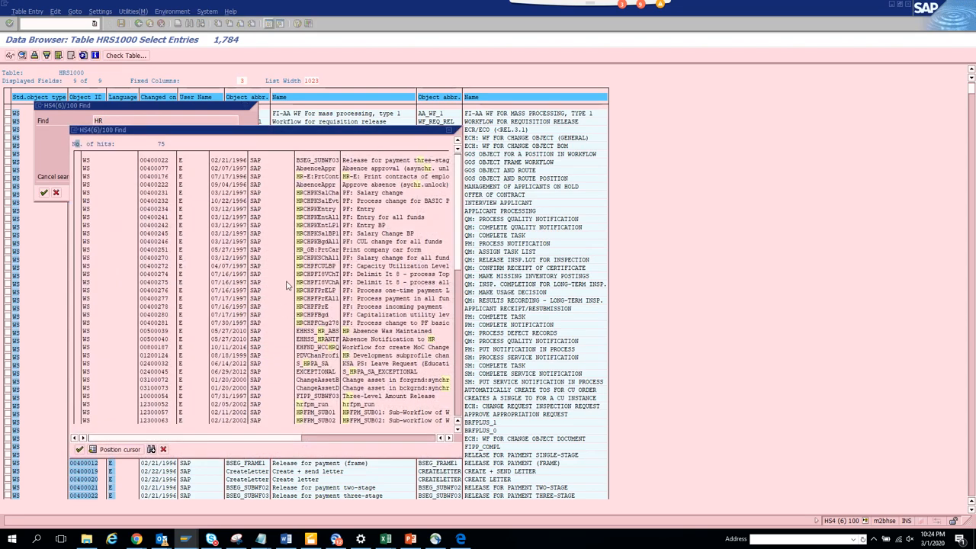
mouse_move(445, 142)
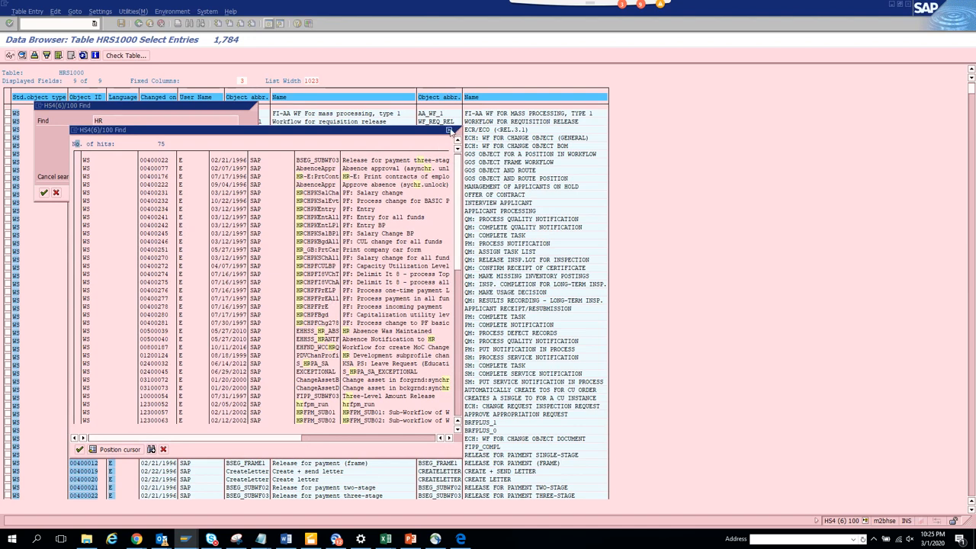
mouse_move(452, 130)
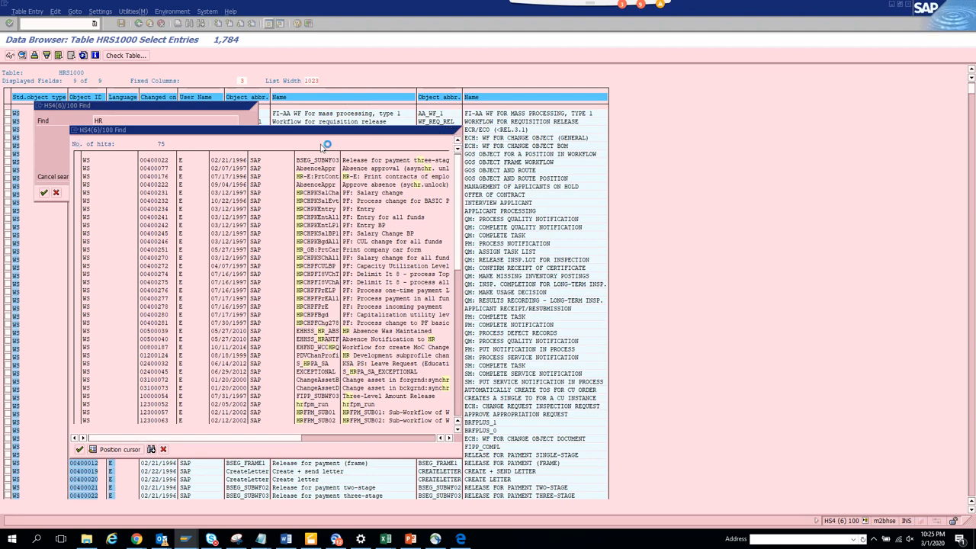
left_click(56, 192)
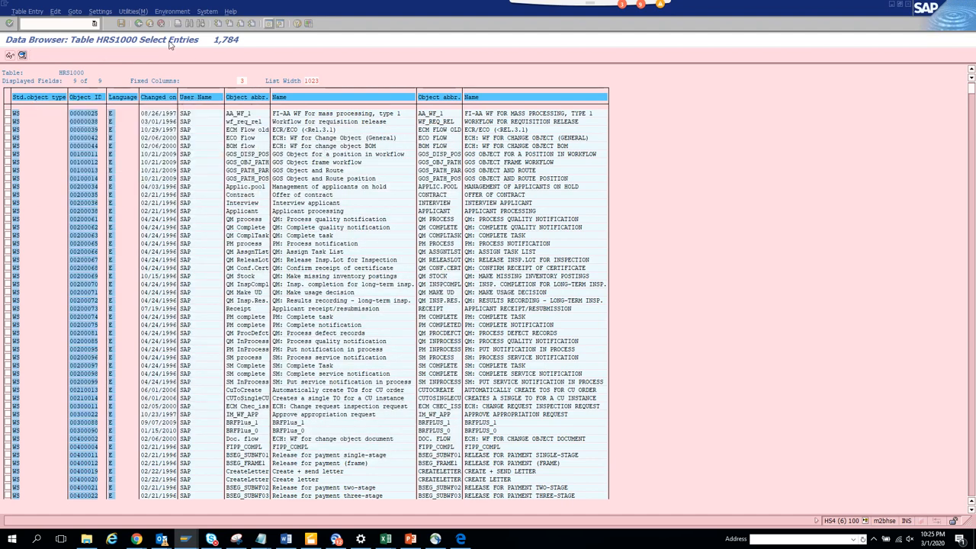
left_click(139, 23)
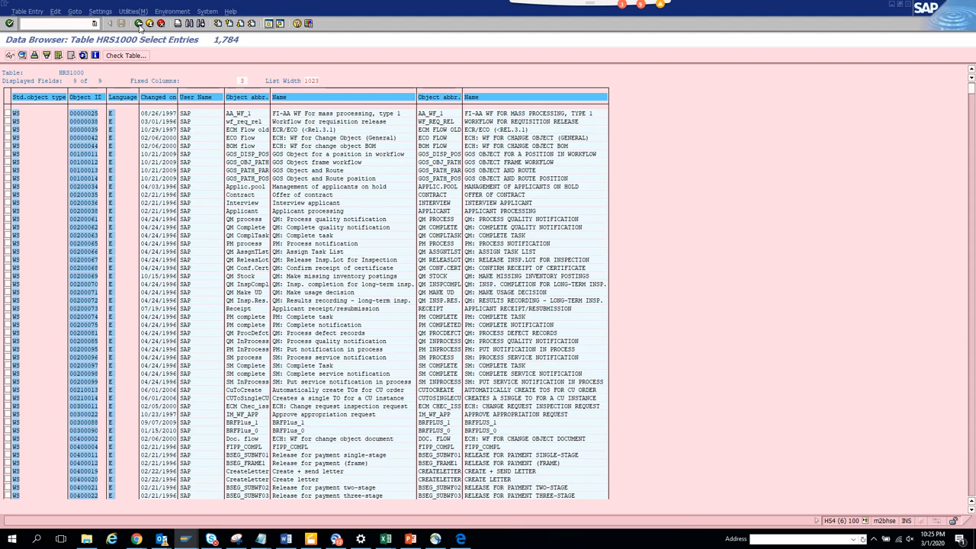
Rerun the selection with object abbreviation filter HCM*, listing the matching workflow entries
left_click(140, 24)
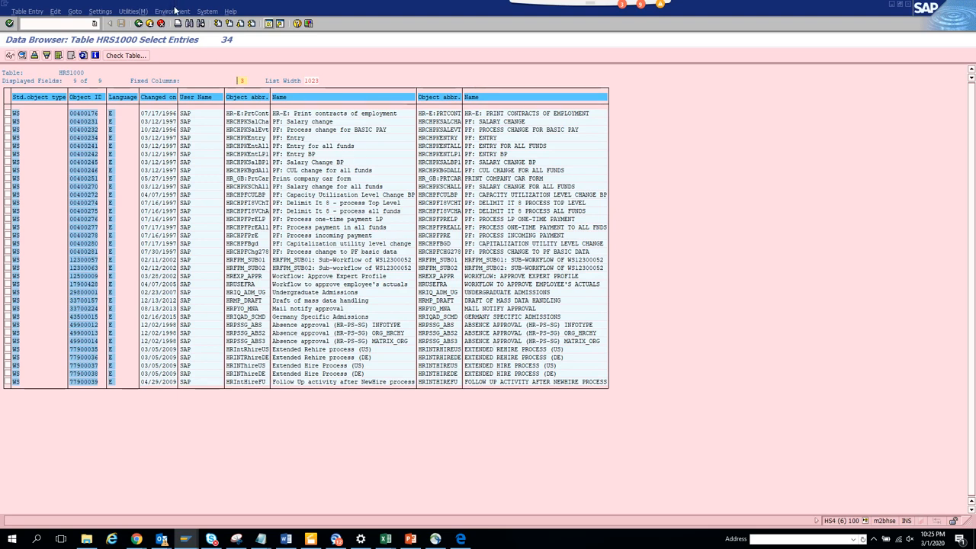
left_click(22, 23)
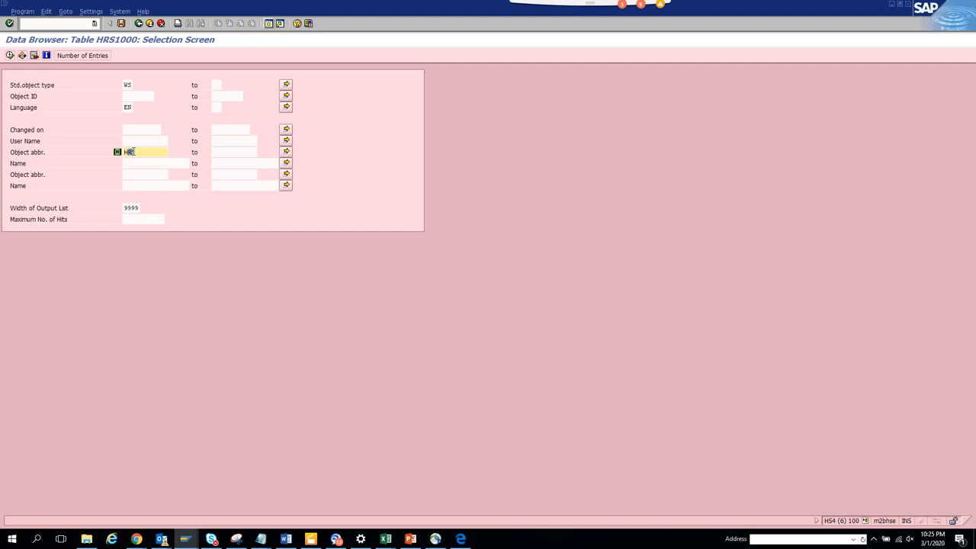
type("HCM*")
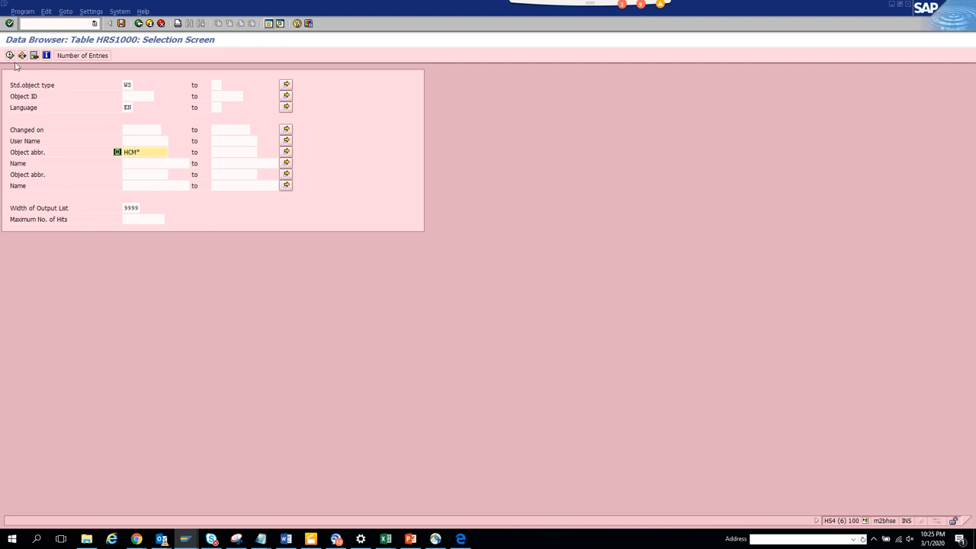
left_click(10, 55)
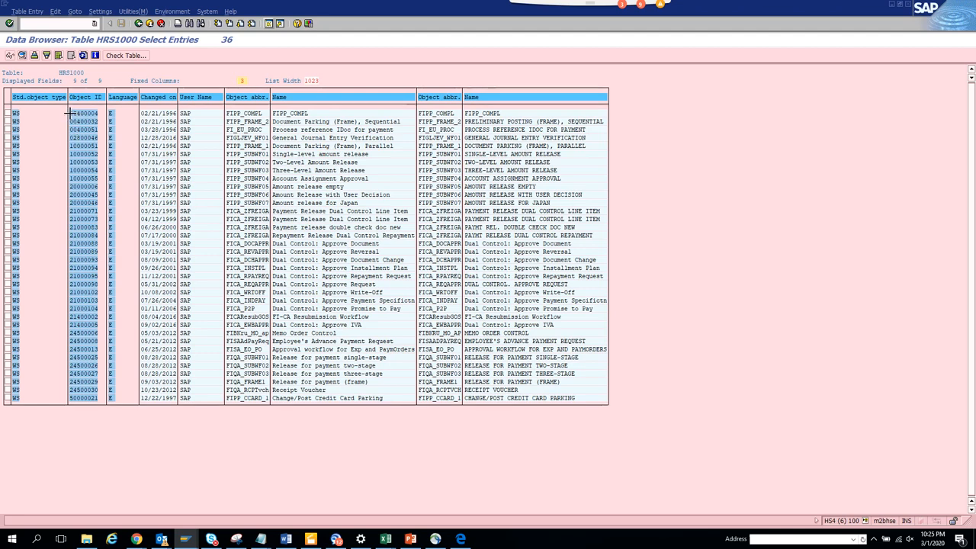
Leave the results and bring up Task: Display (PFTC_DIS) for task type Workflow Template
left_click(85, 113)
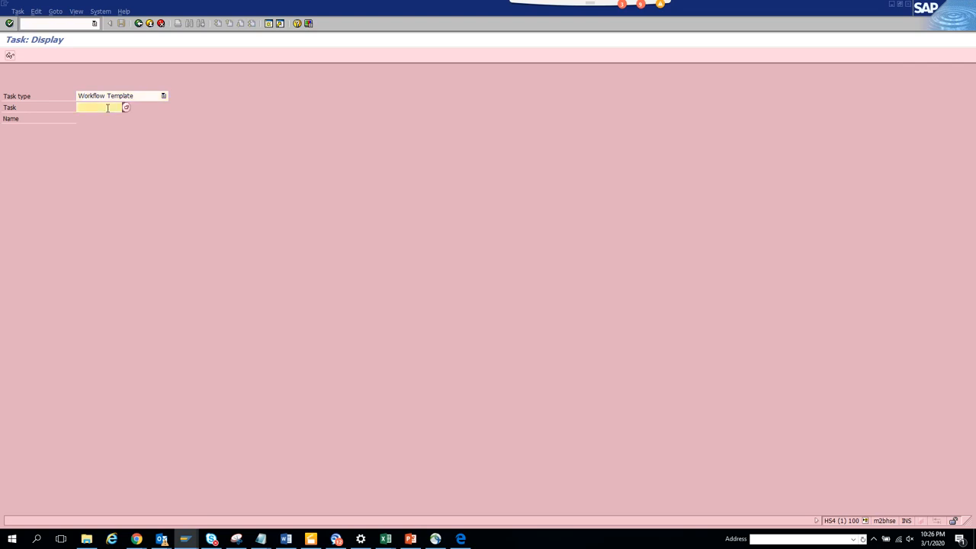
Display task 00400004 FIPP_COMPL and launch its graphical definition in Workflow Builder
type("00400004")
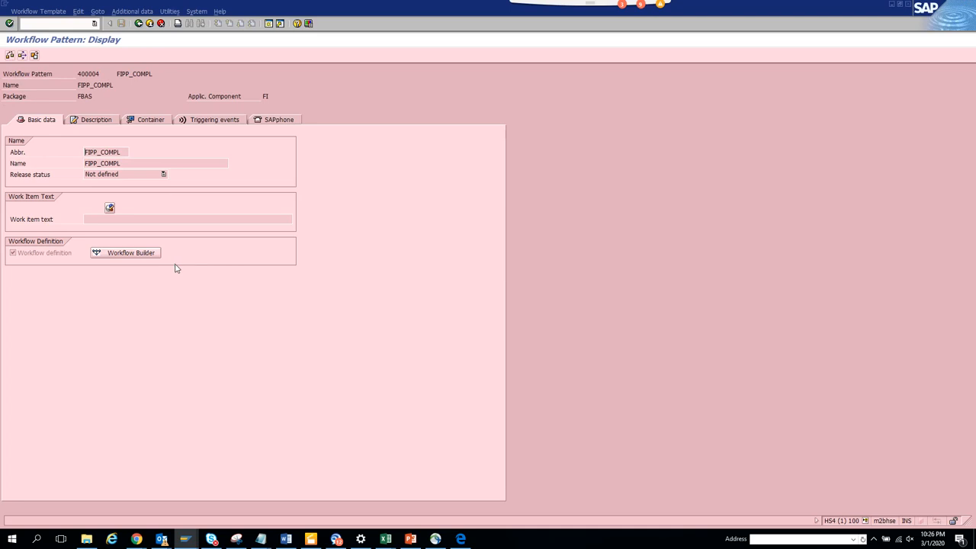
left_click(125, 253)
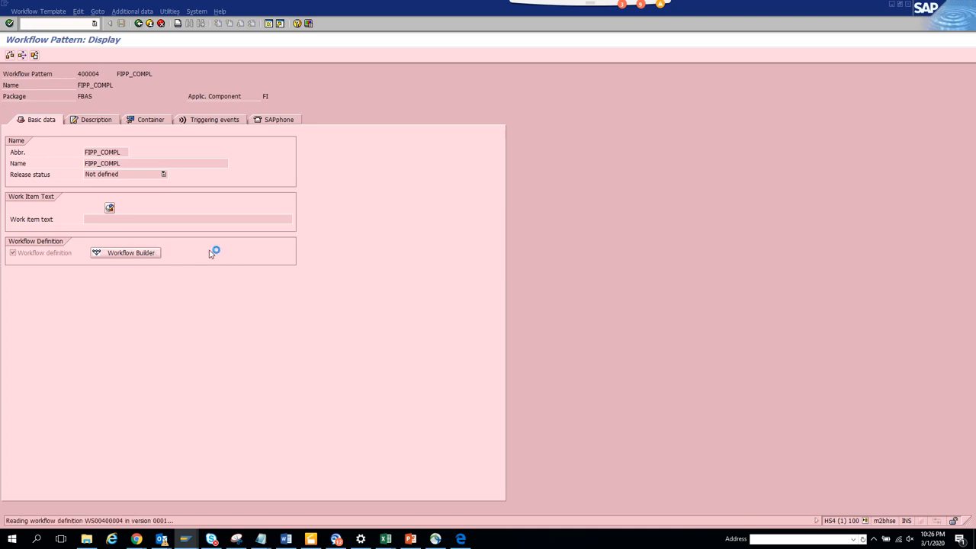
mouse_move(302, 279)
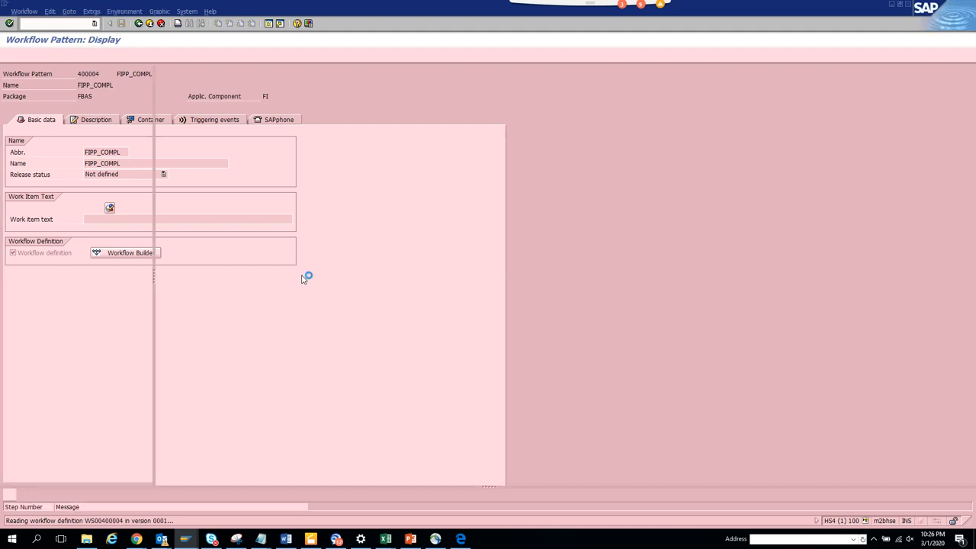
Review the FIPP_COMPL diagram in Workflow Builder, then return to the 36-entry results list
left_click(126, 252)
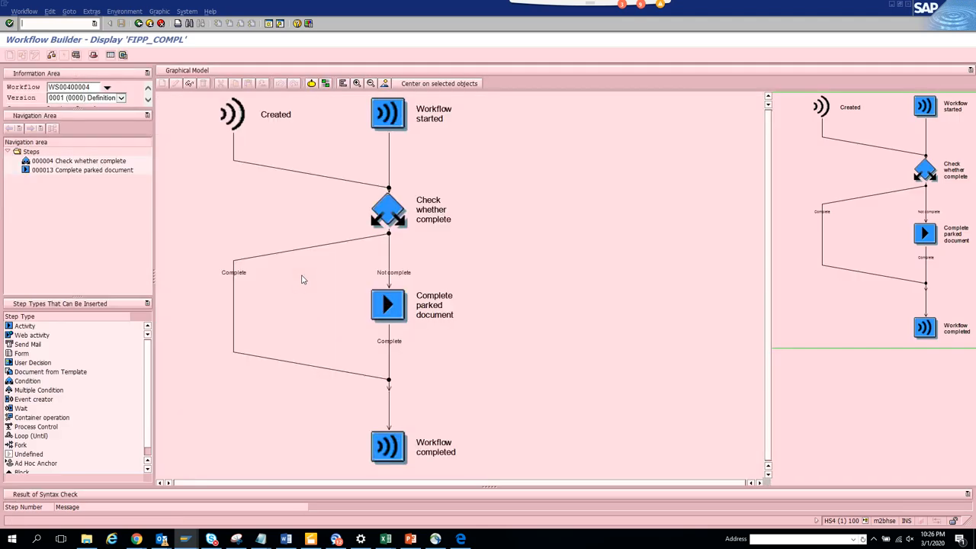
mouse_move(582, 280)
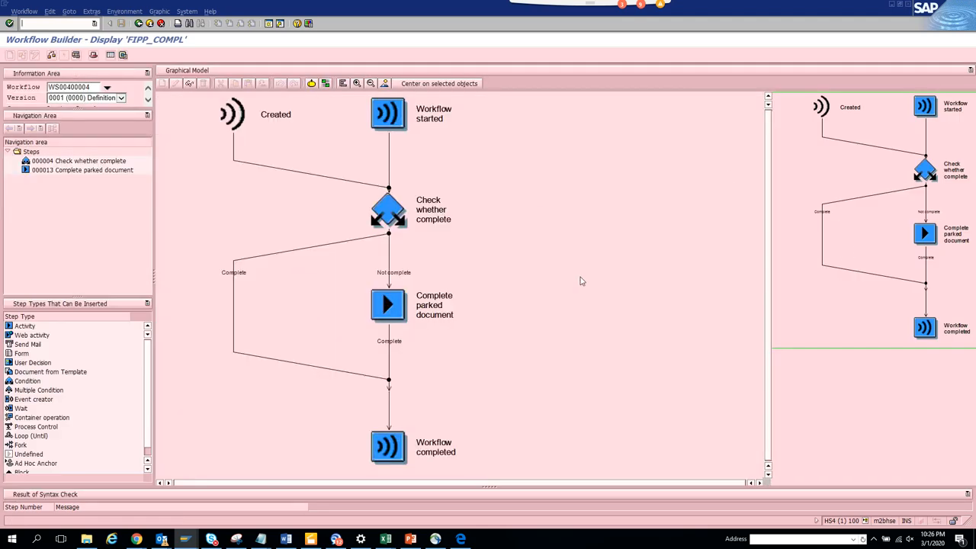
mouse_move(591, 307)
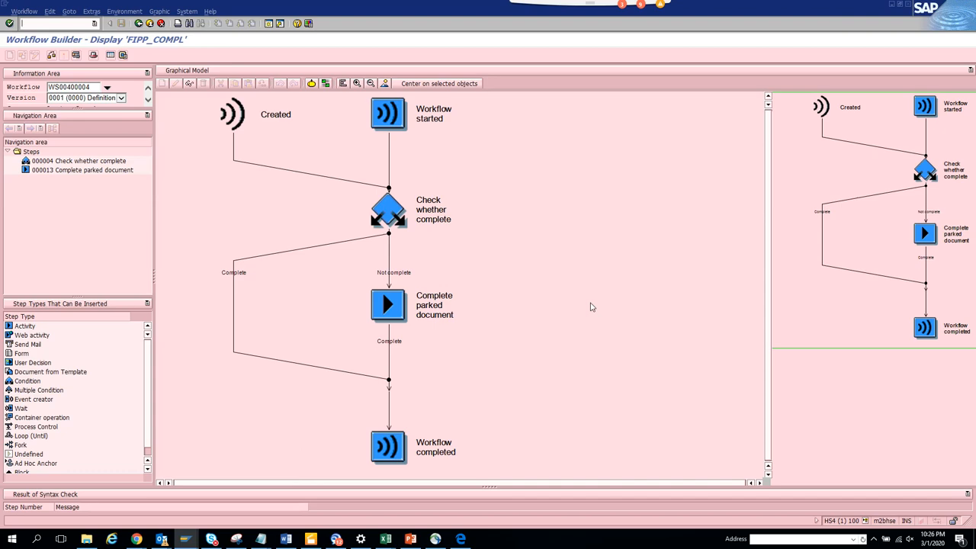
key("alt+tab")
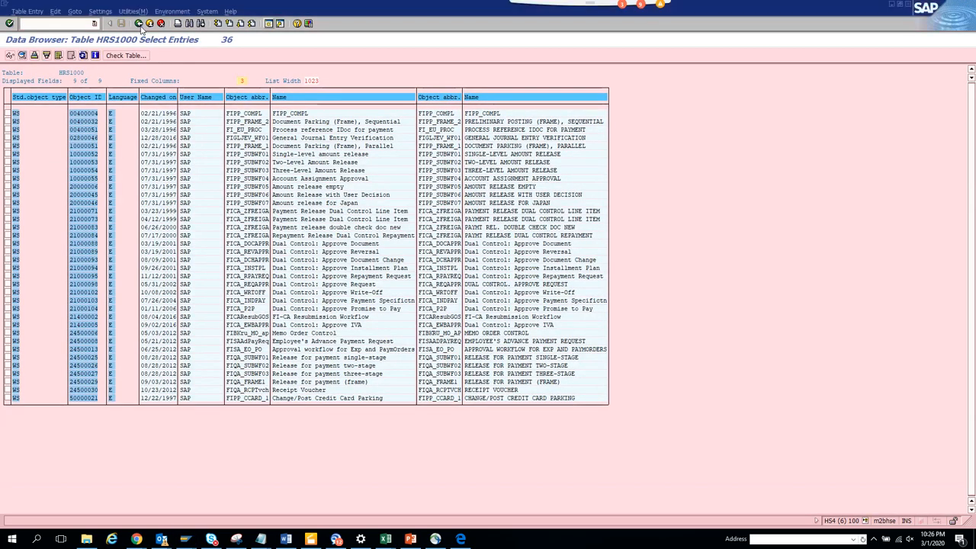
Go back, change the object abbreviation filter and execute, listing all 1,784 WS entries again
left_click(10, 22)
type("P*")
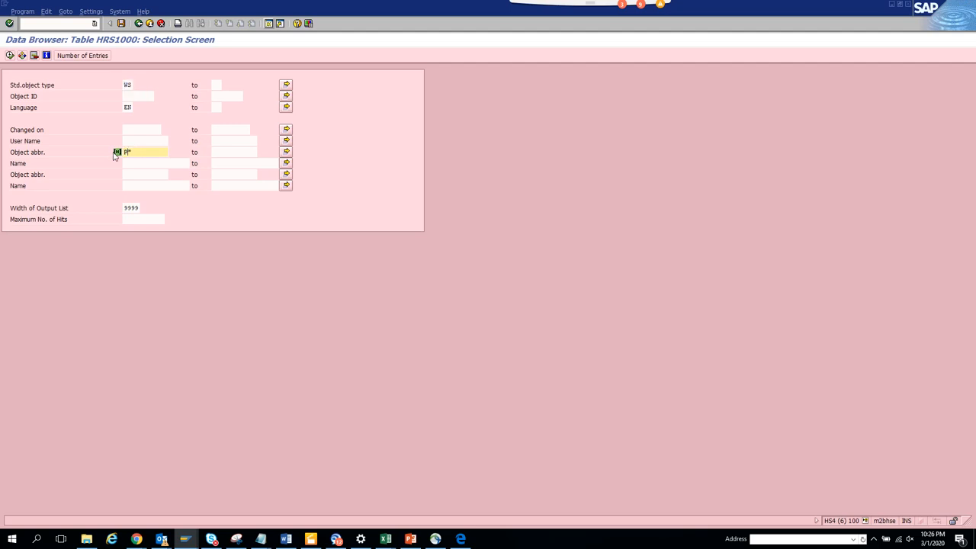
left_click(10, 55)
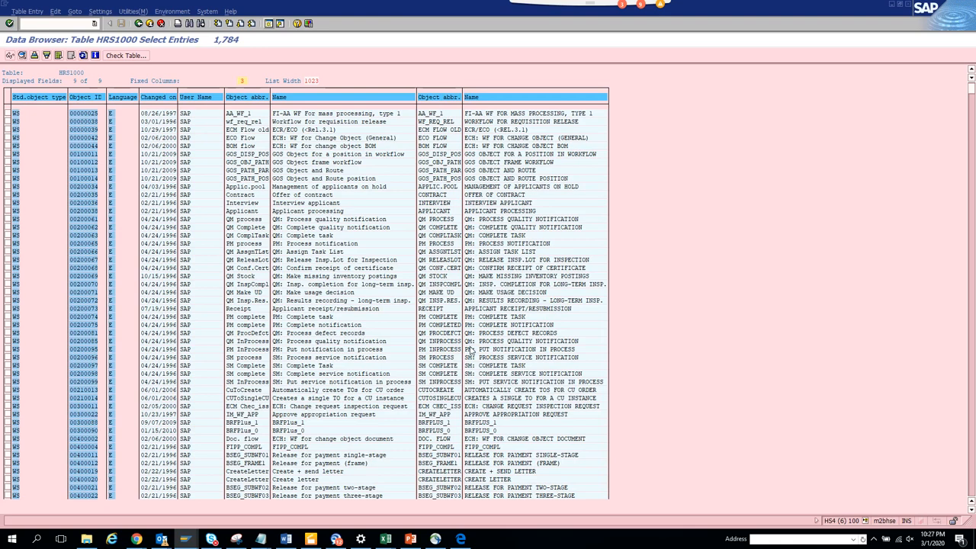
mouse_move(372, 371)
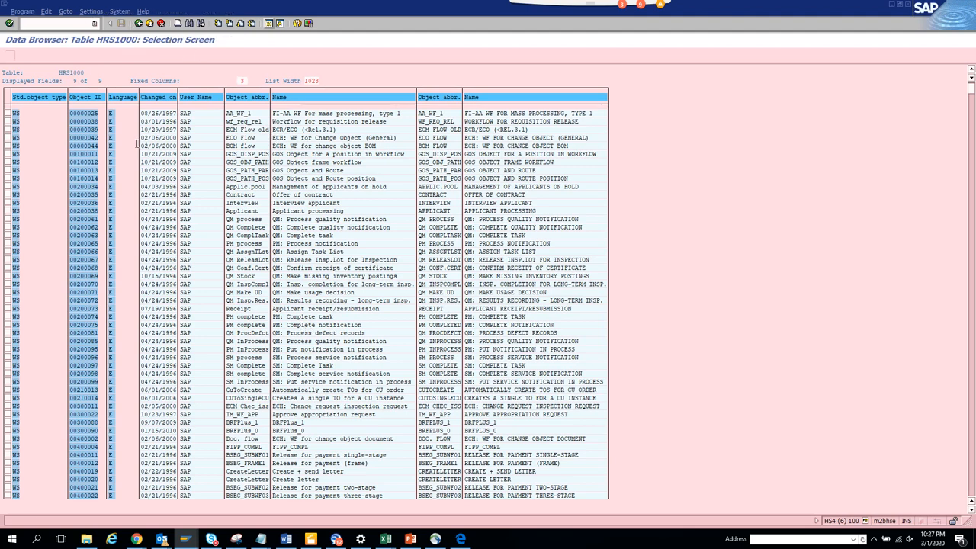
Return to the selection screen and enter a Name filter starting with F
left_click(10, 23)
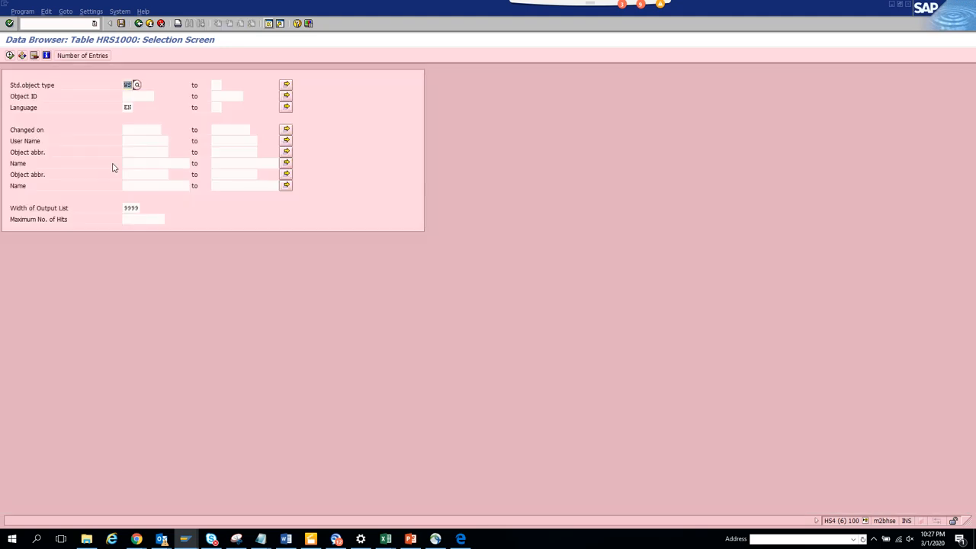
left_click(152, 163)
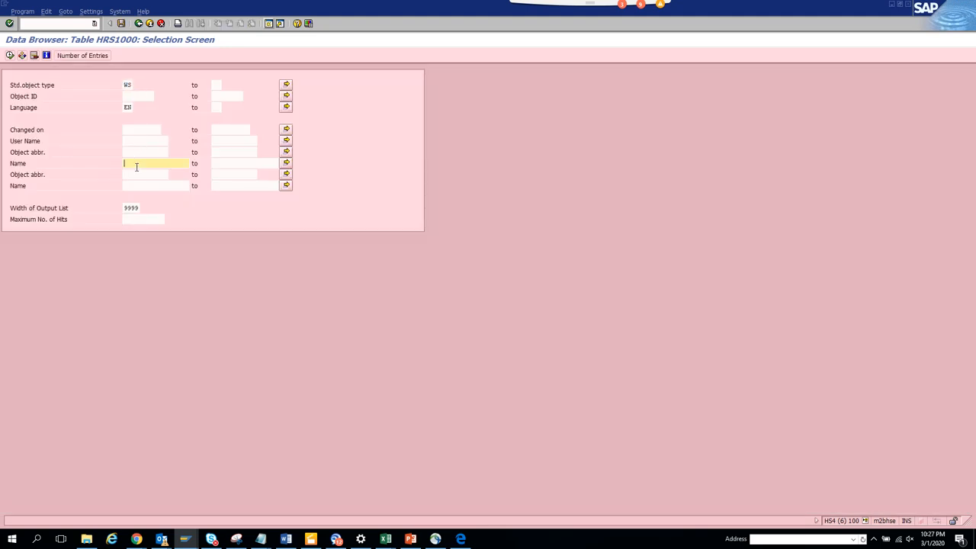
type("F")
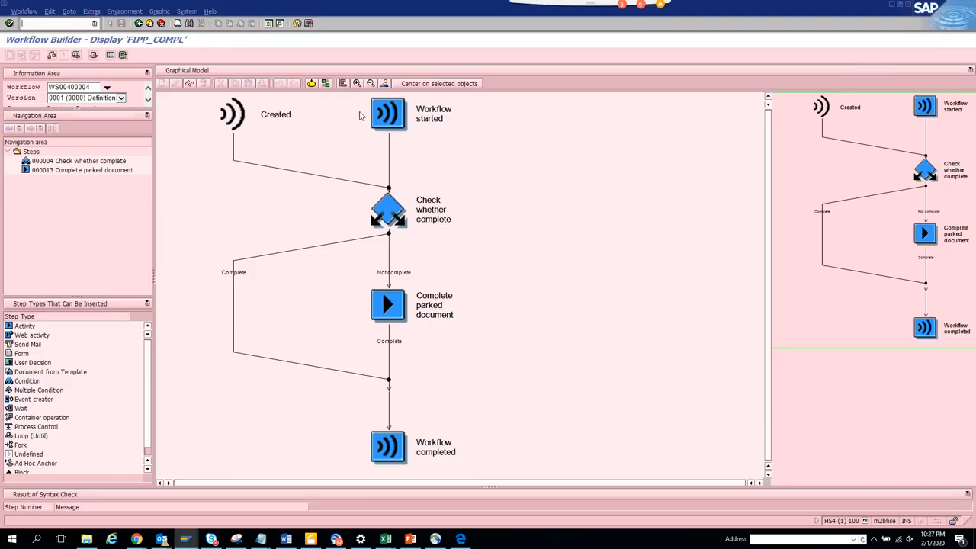
mouse_move(530, 294)
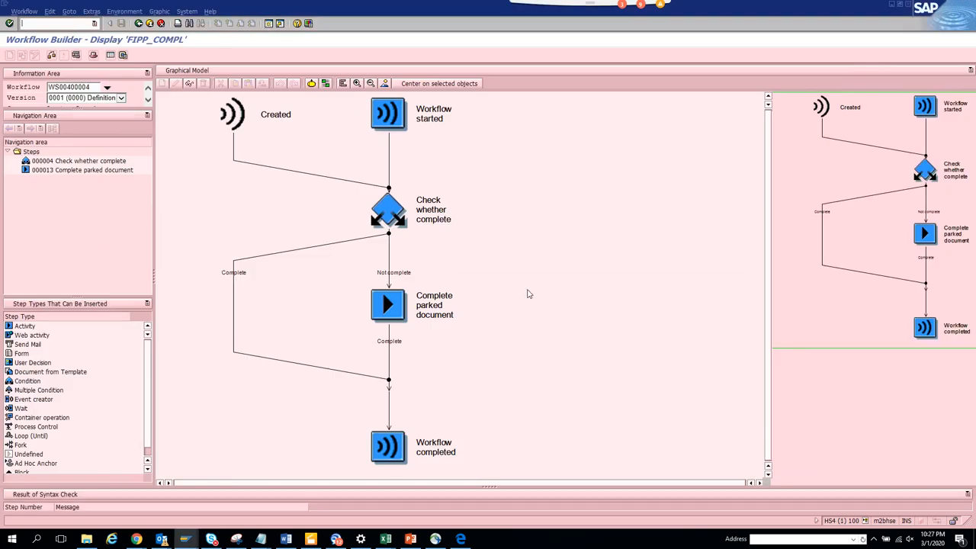